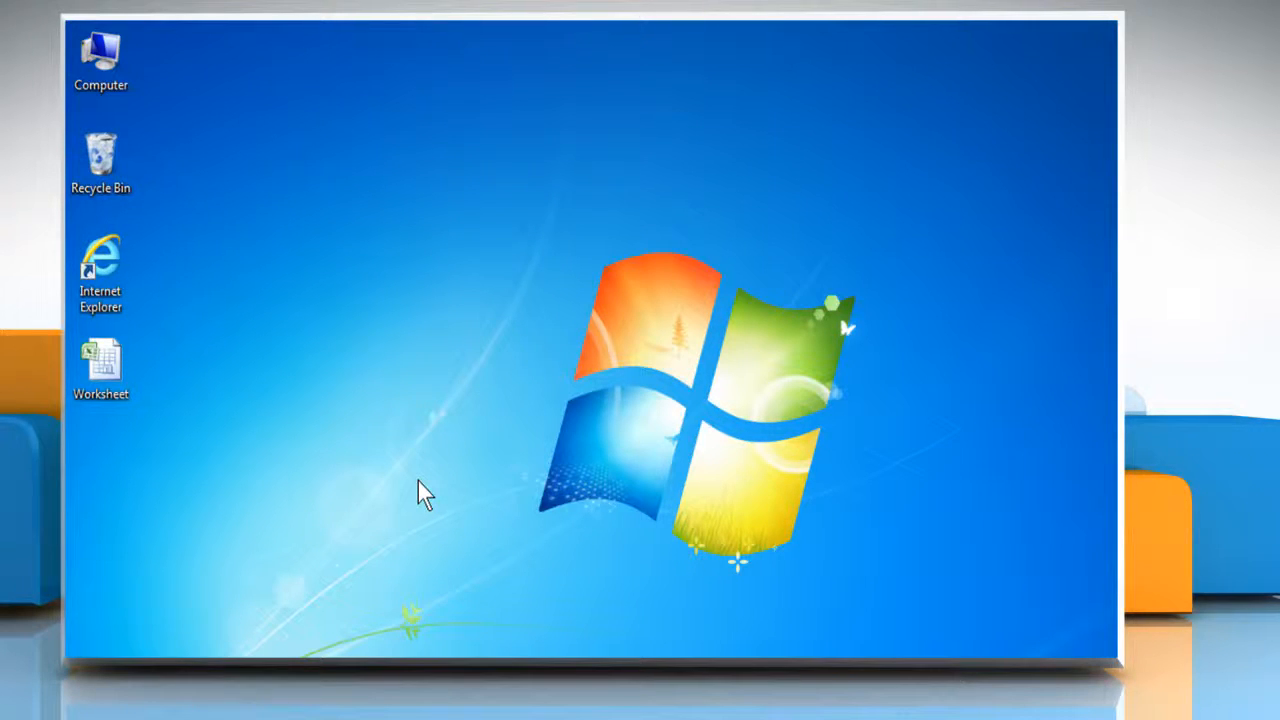
mouse_move(418, 520)
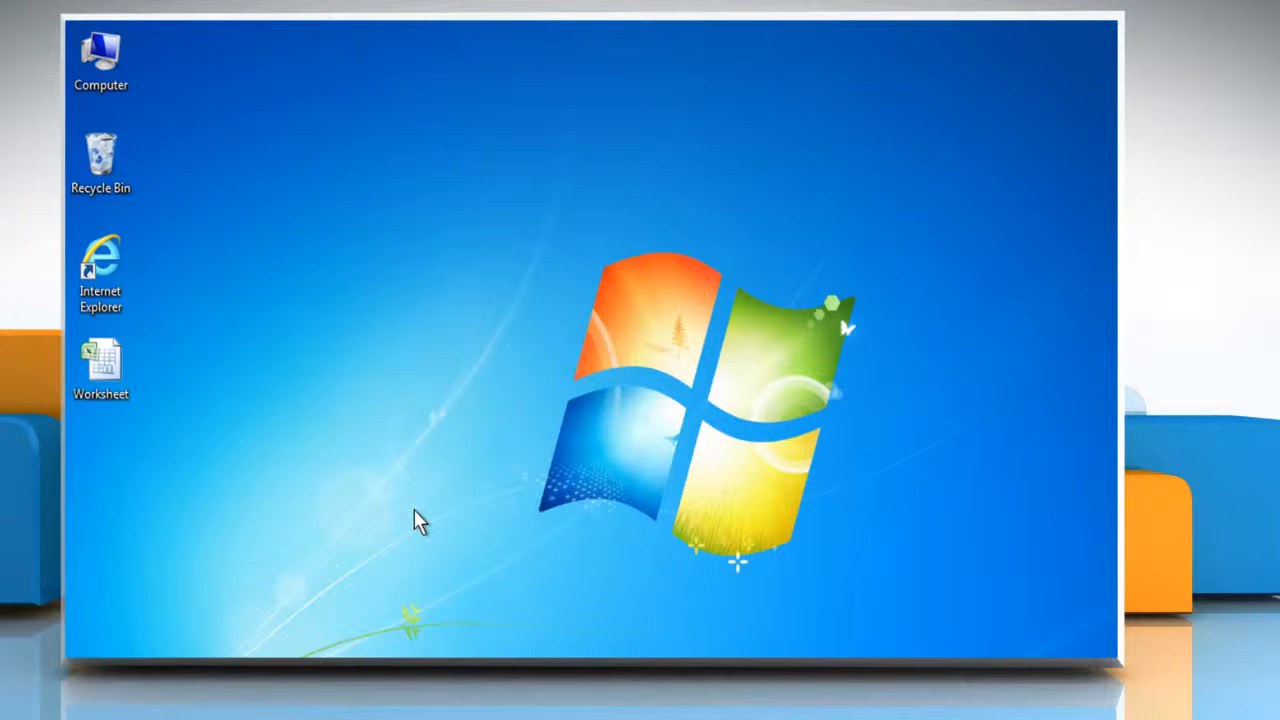
mouse_move(416, 510)
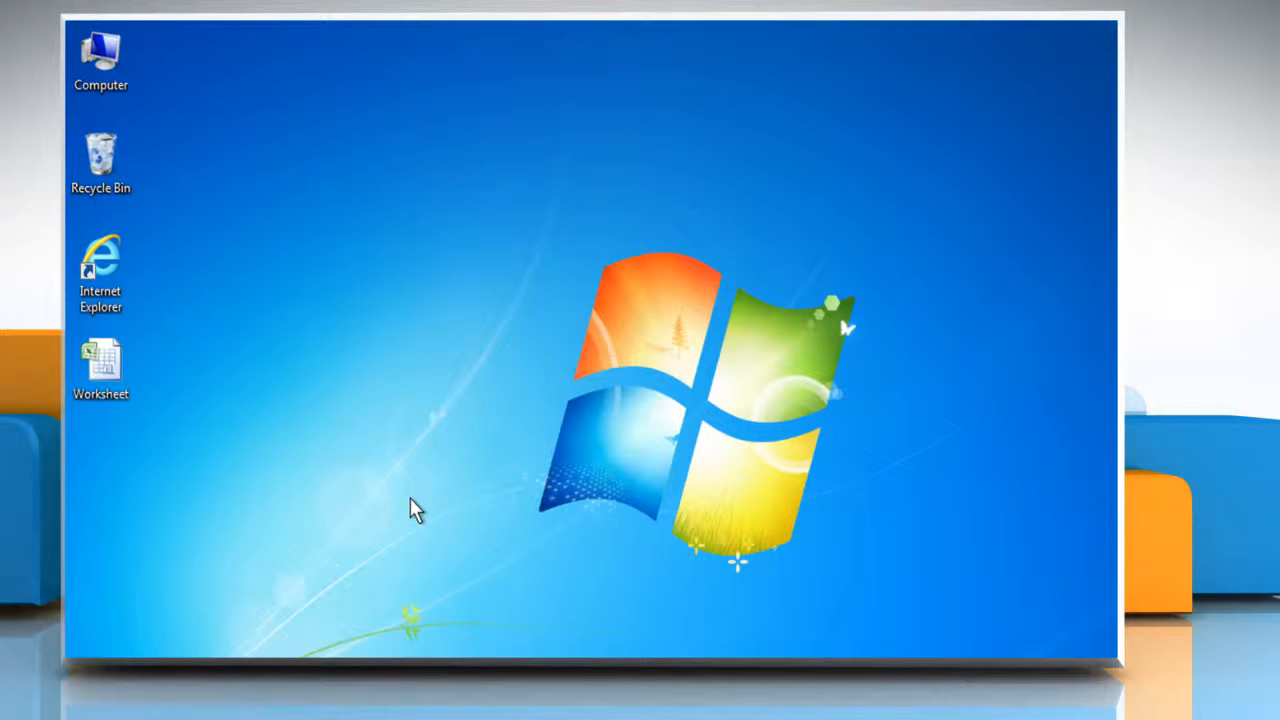
mouse_move(224, 424)
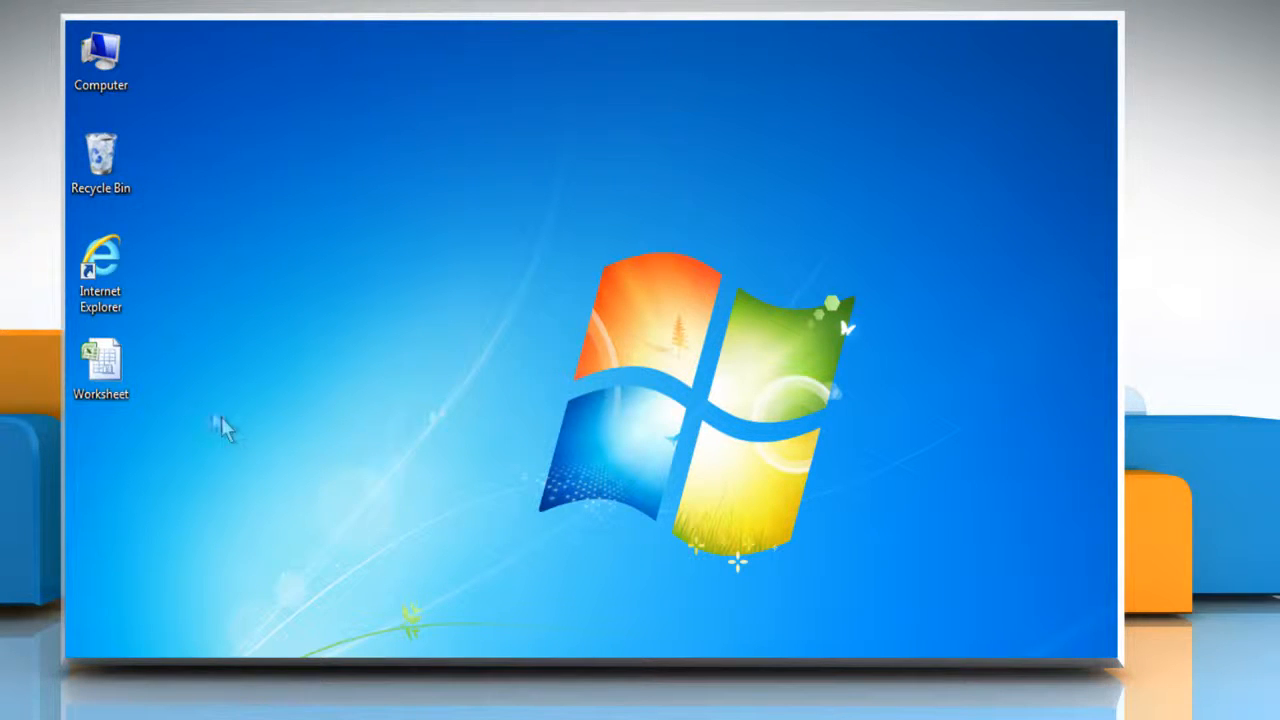
- Show the file actions for the Worksheet file on the desktop
right_click(100, 360)
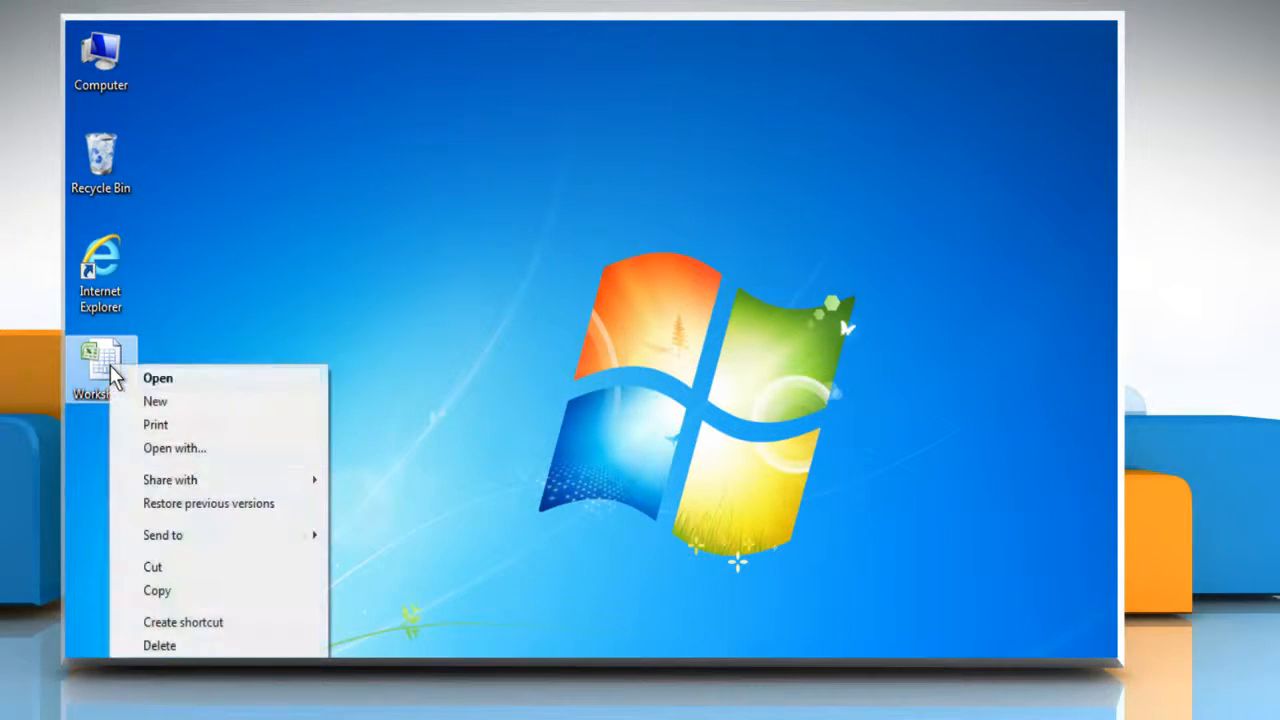
mouse_move(180, 384)
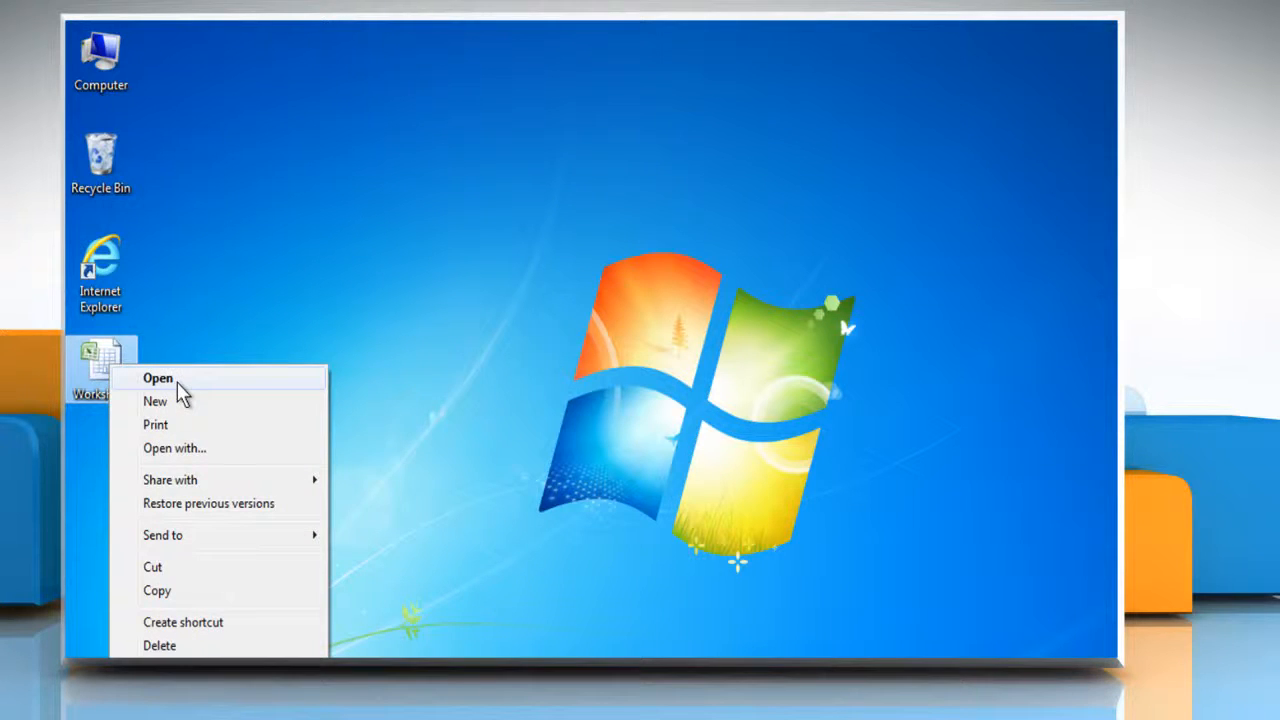
- Open the Worksheet workbook and review the Description cells A1, A2 and A3
left_click(156, 378)
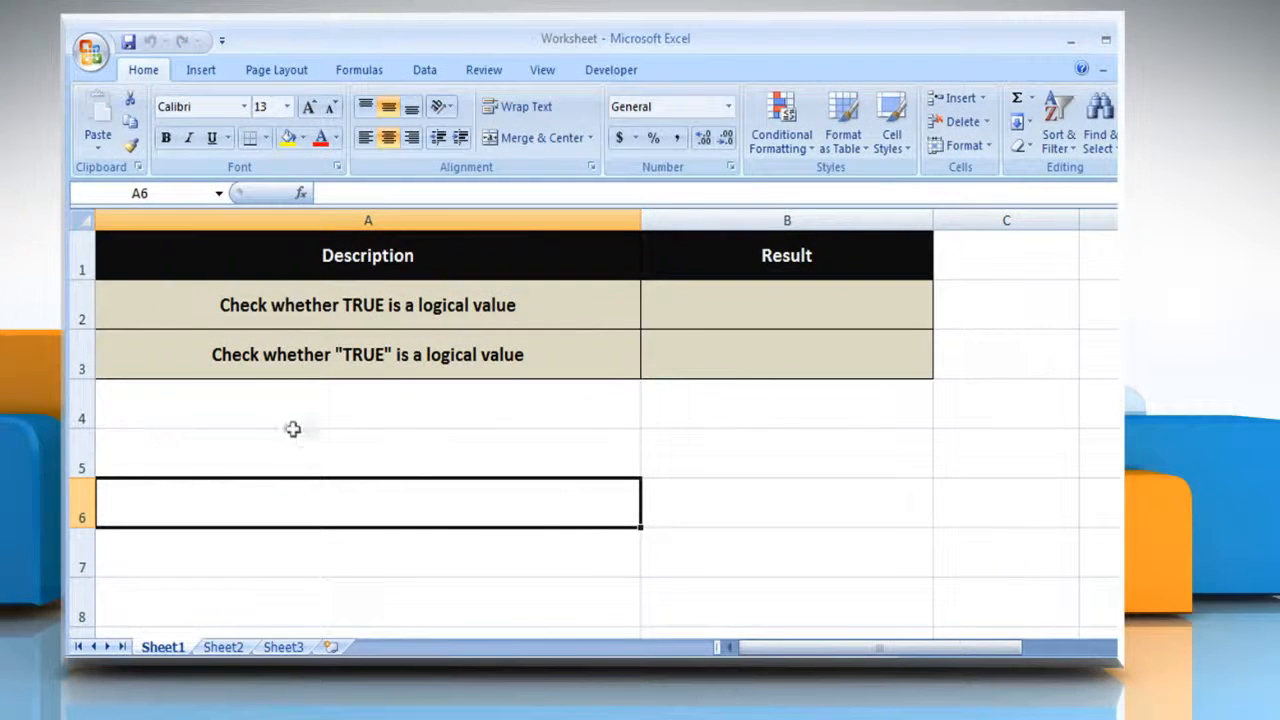
mouse_move(372, 424)
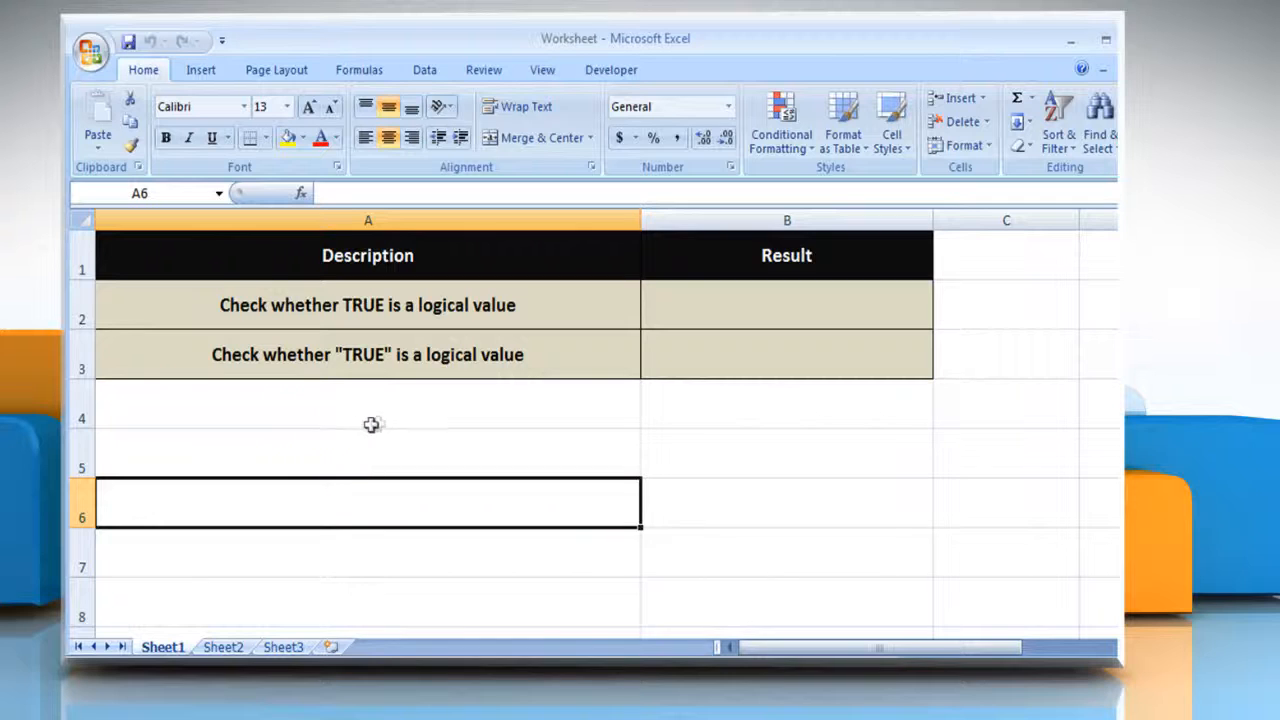
mouse_move(406, 418)
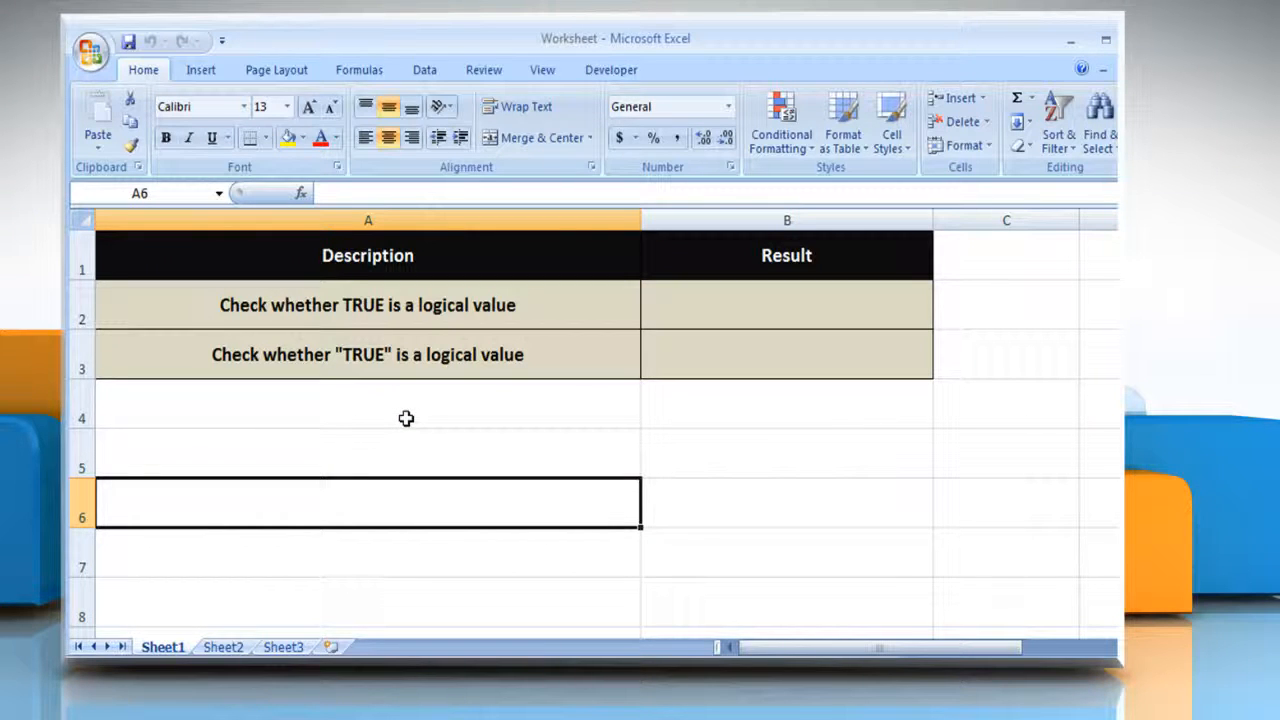
mouse_move(476, 292)
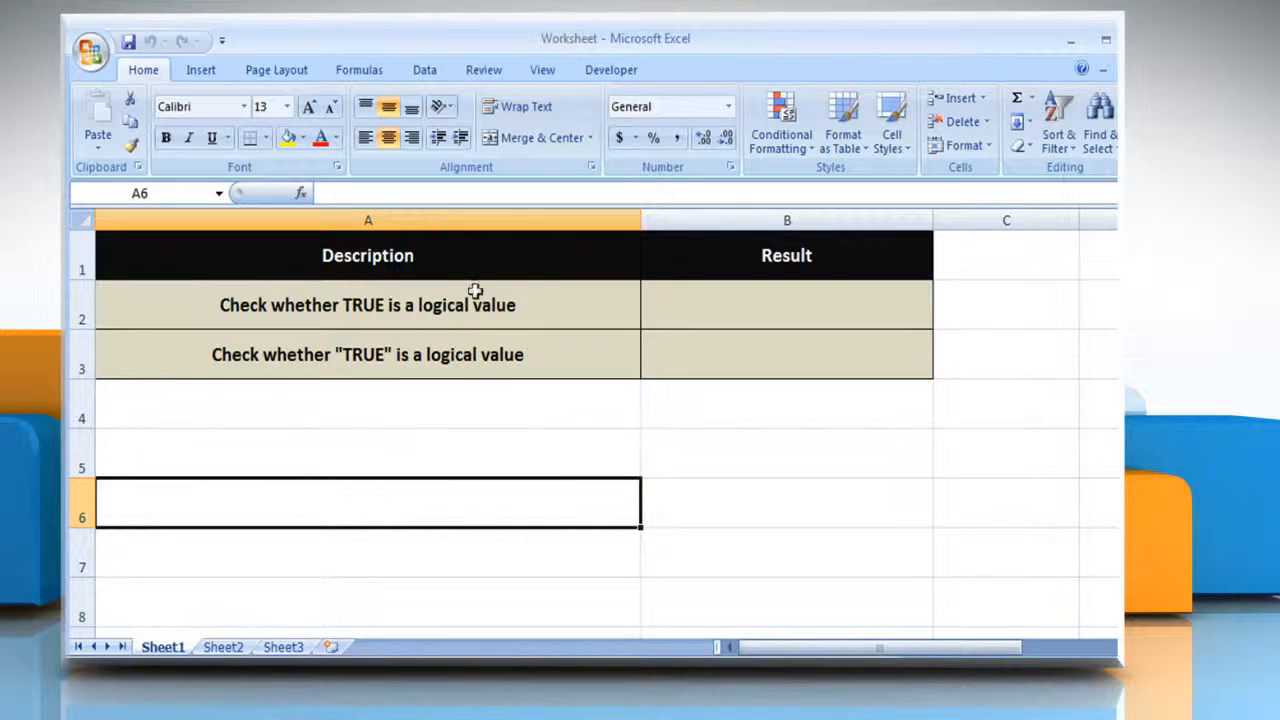
left_click(368, 256)
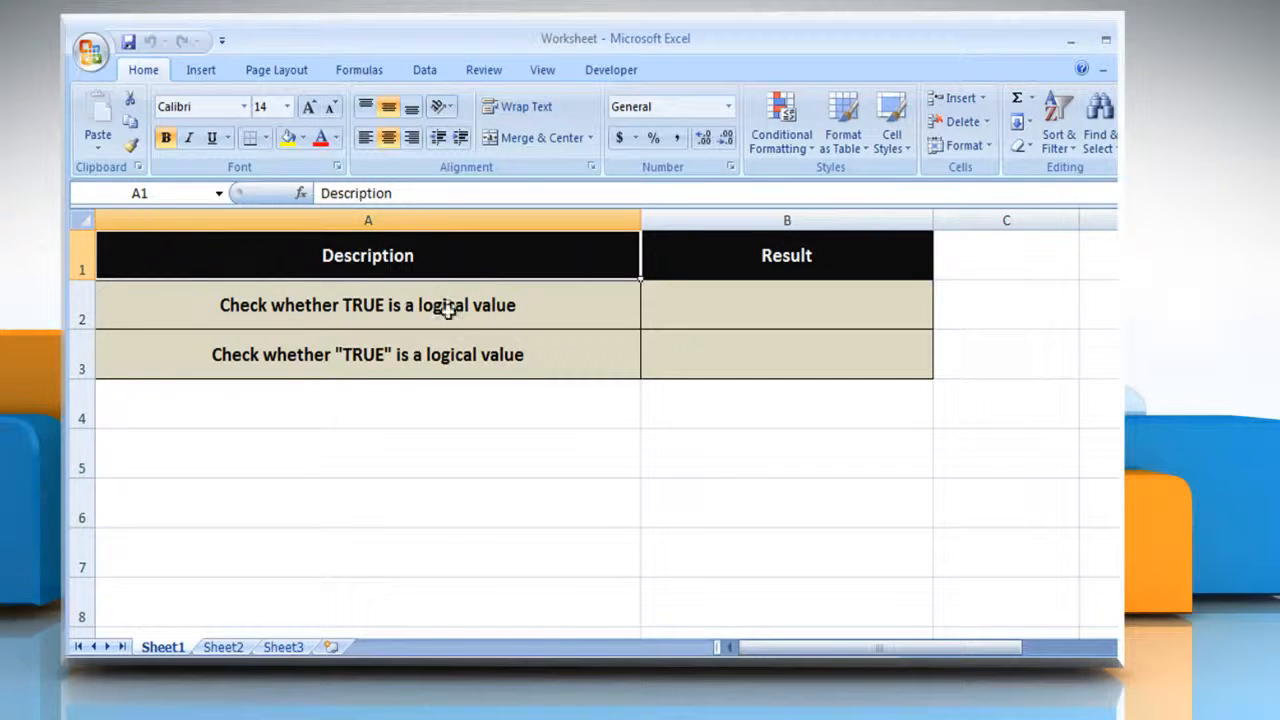
left_click(368, 304)
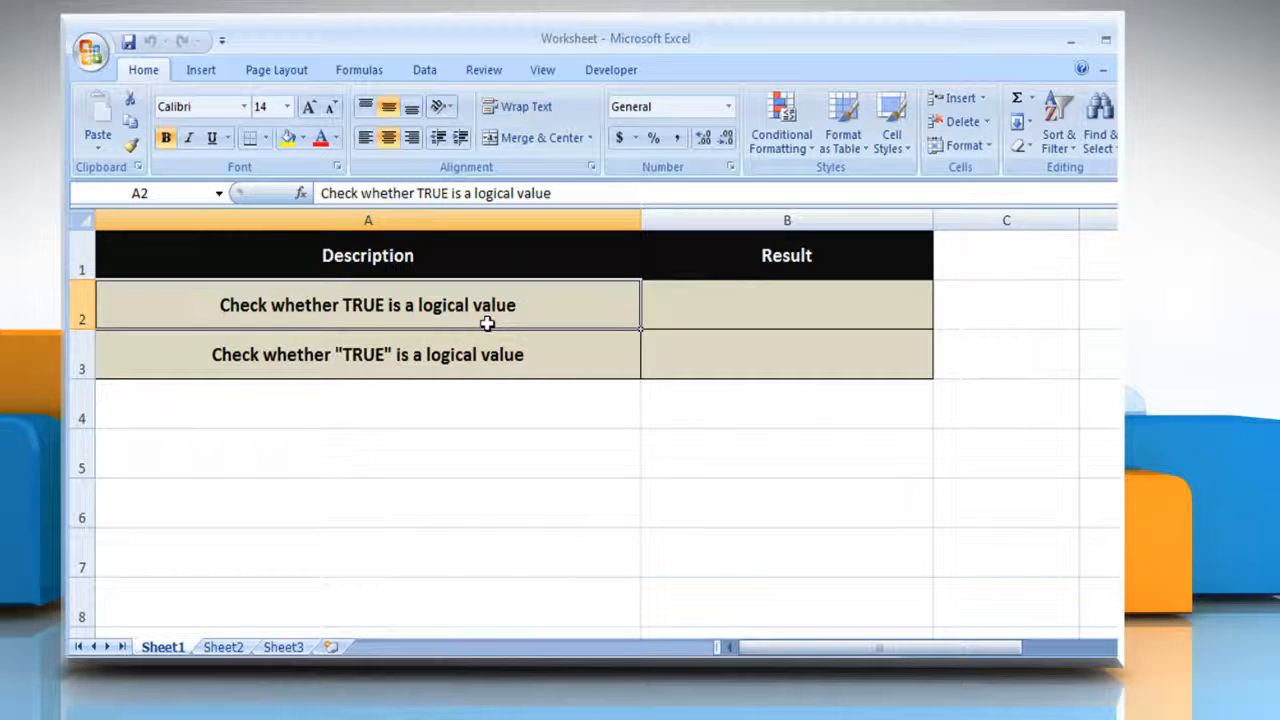
mouse_move(540, 324)
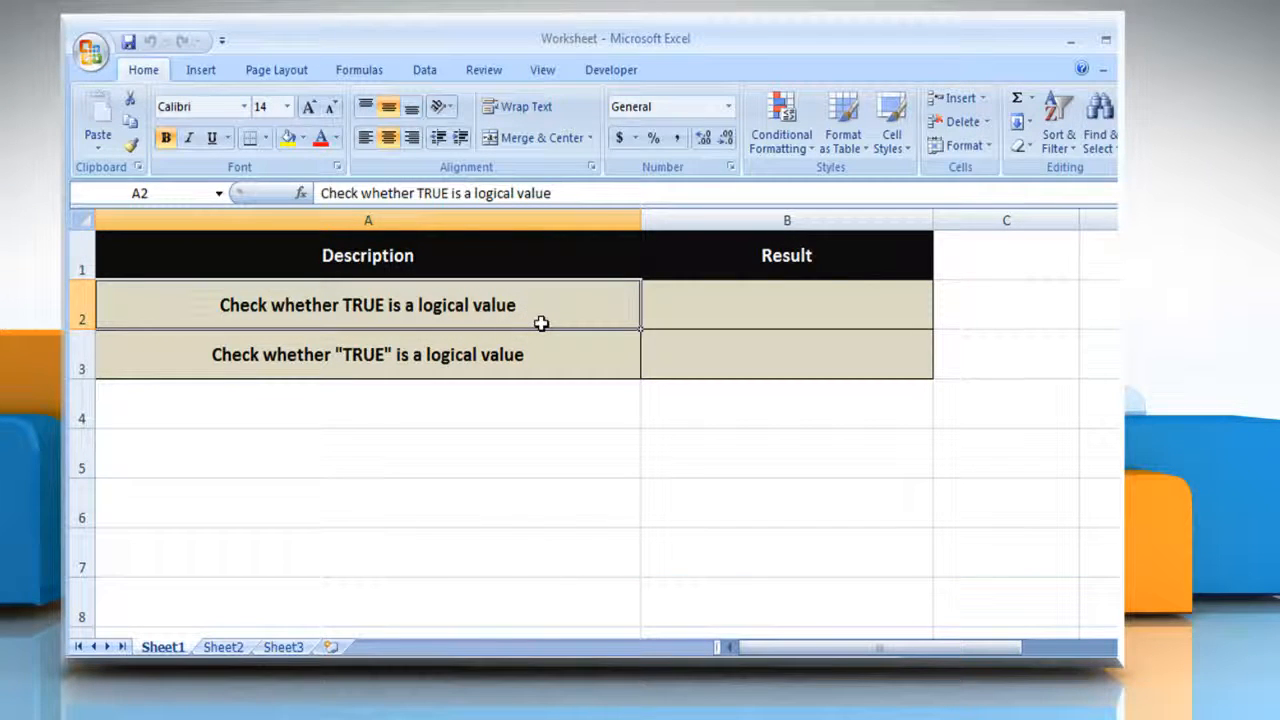
left_click(368, 354)
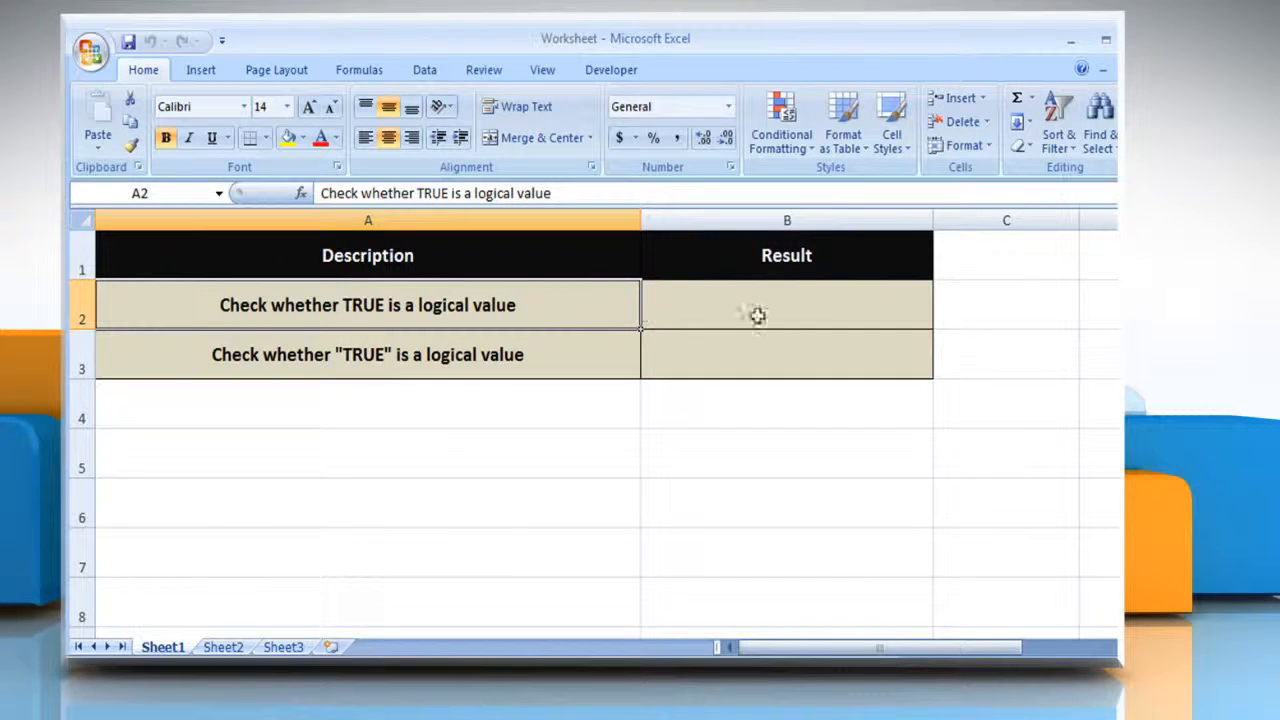
- Enter =ISLOGICAL(TRUE) in B2, returning TRUE, and check the formula
left_click(788, 304)
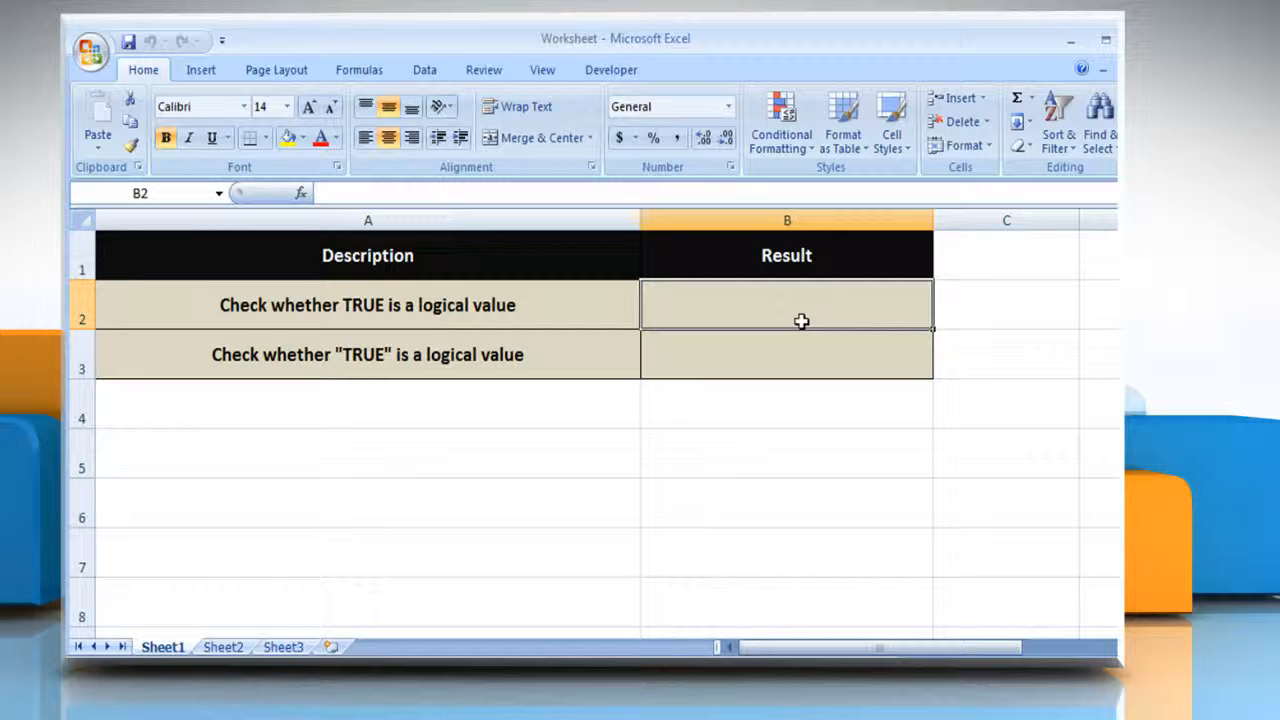
type("=ISLOGICAL(TRUE")
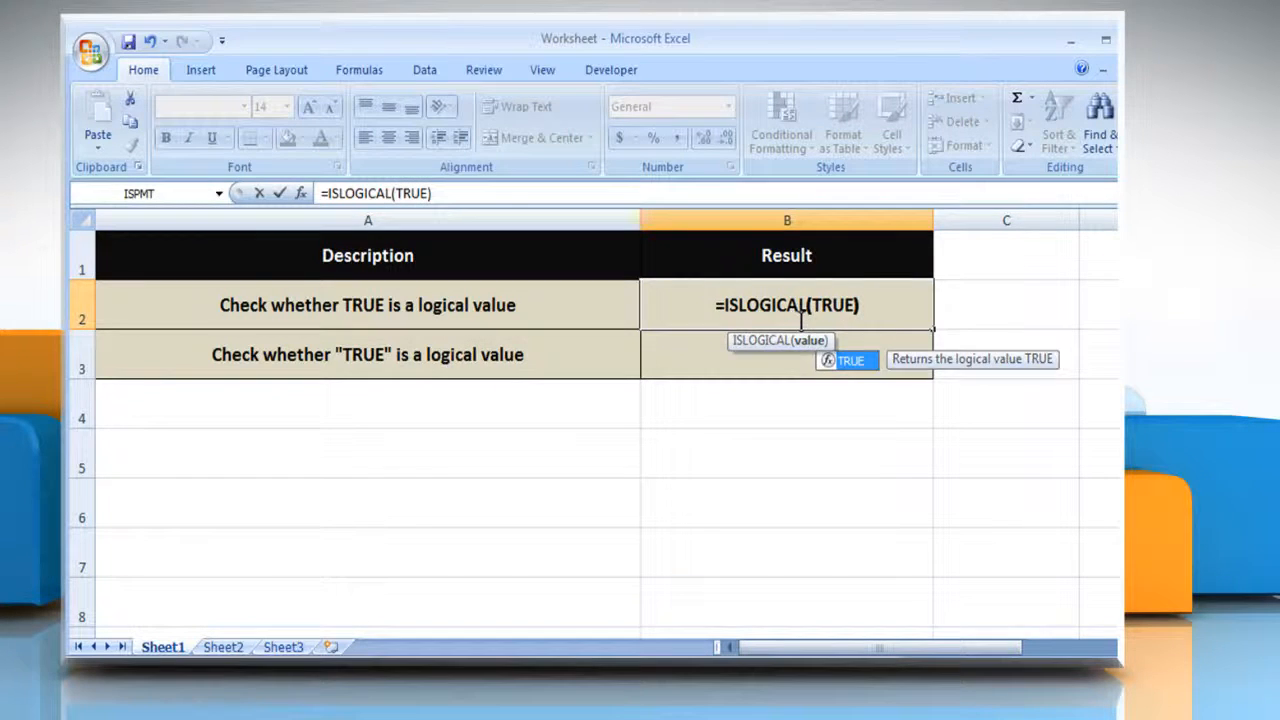
key("Return")
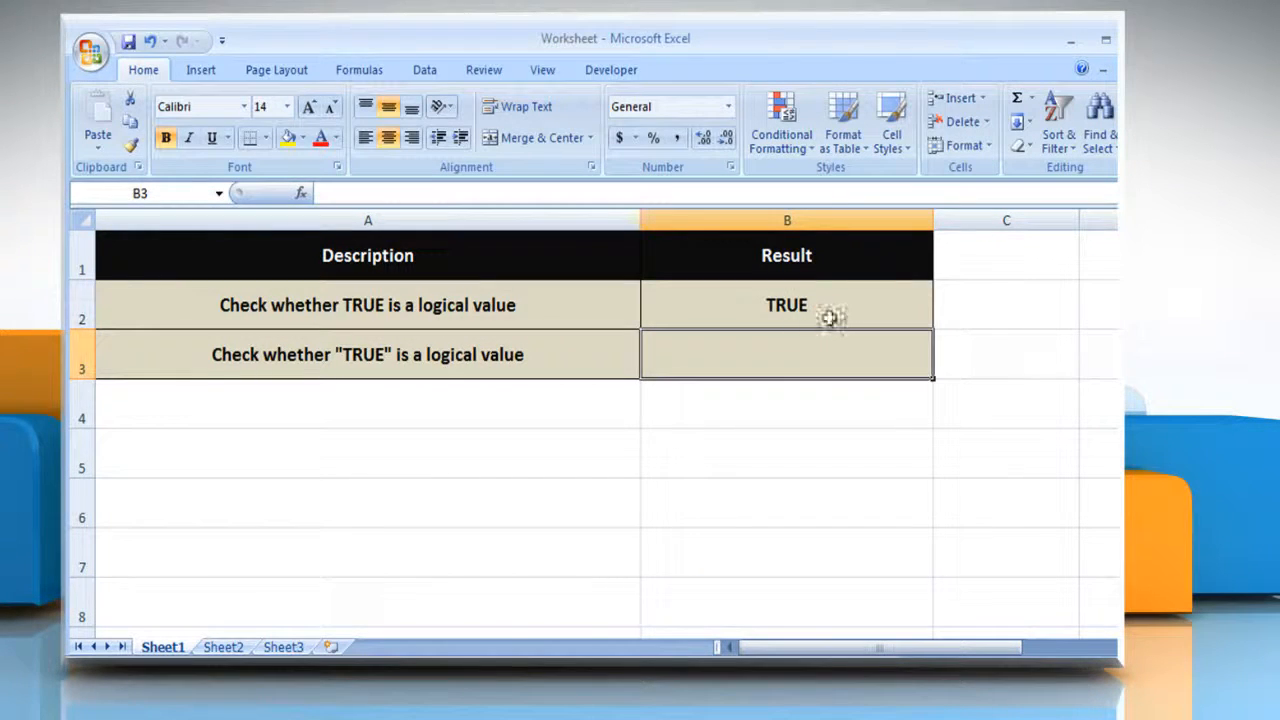
left_click(786, 304)
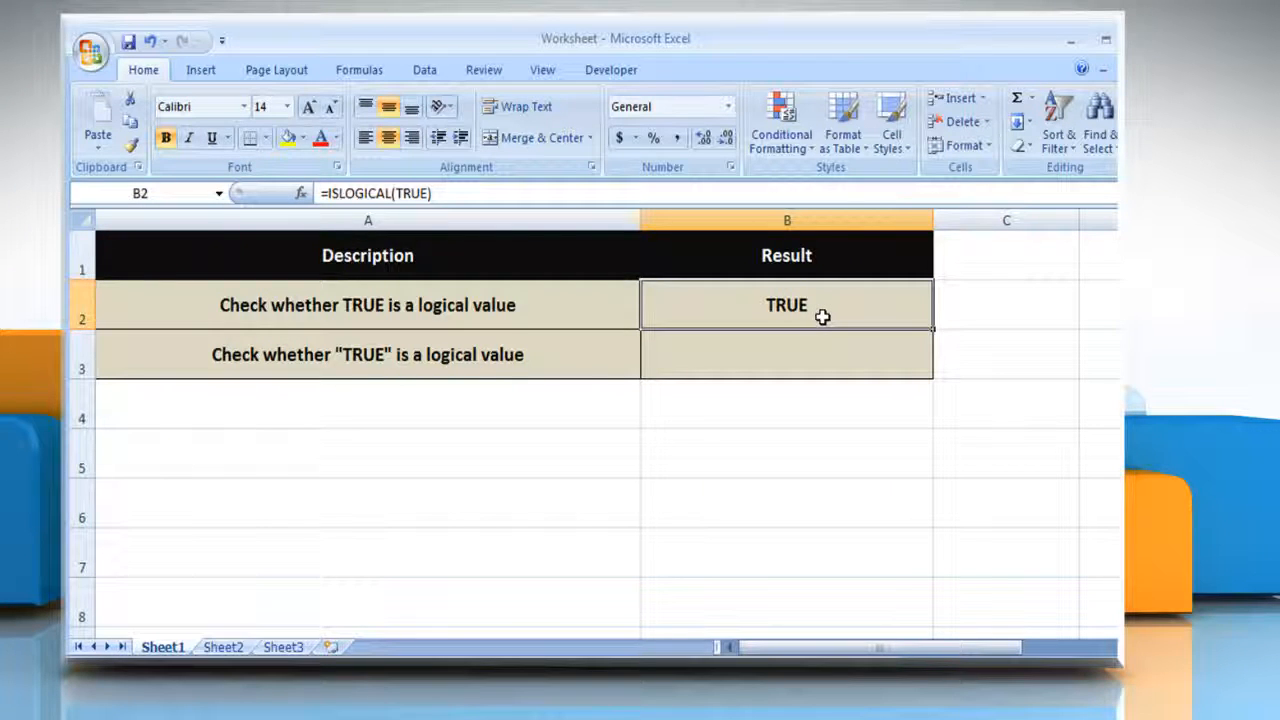
mouse_move(620, 356)
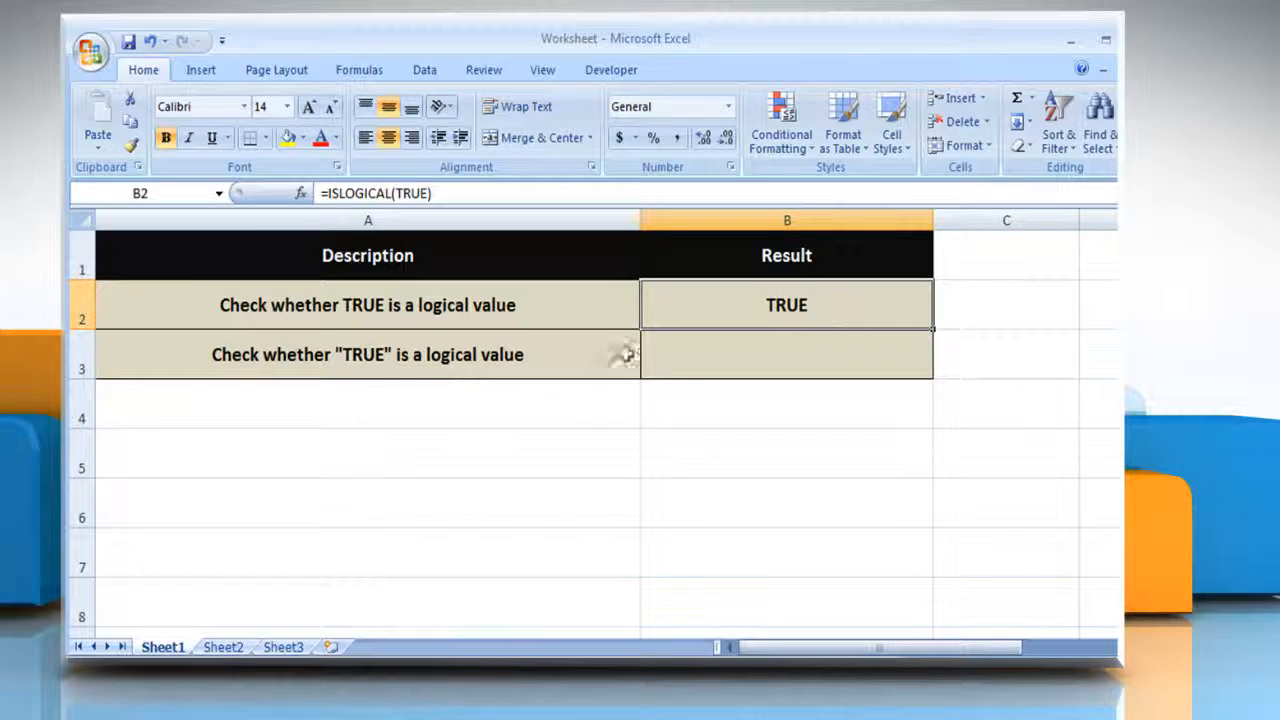
- Start =ISLOGICAL("TRUE" in B3 to test the text "TRUE", not yet confirmed
left_click(368, 354)
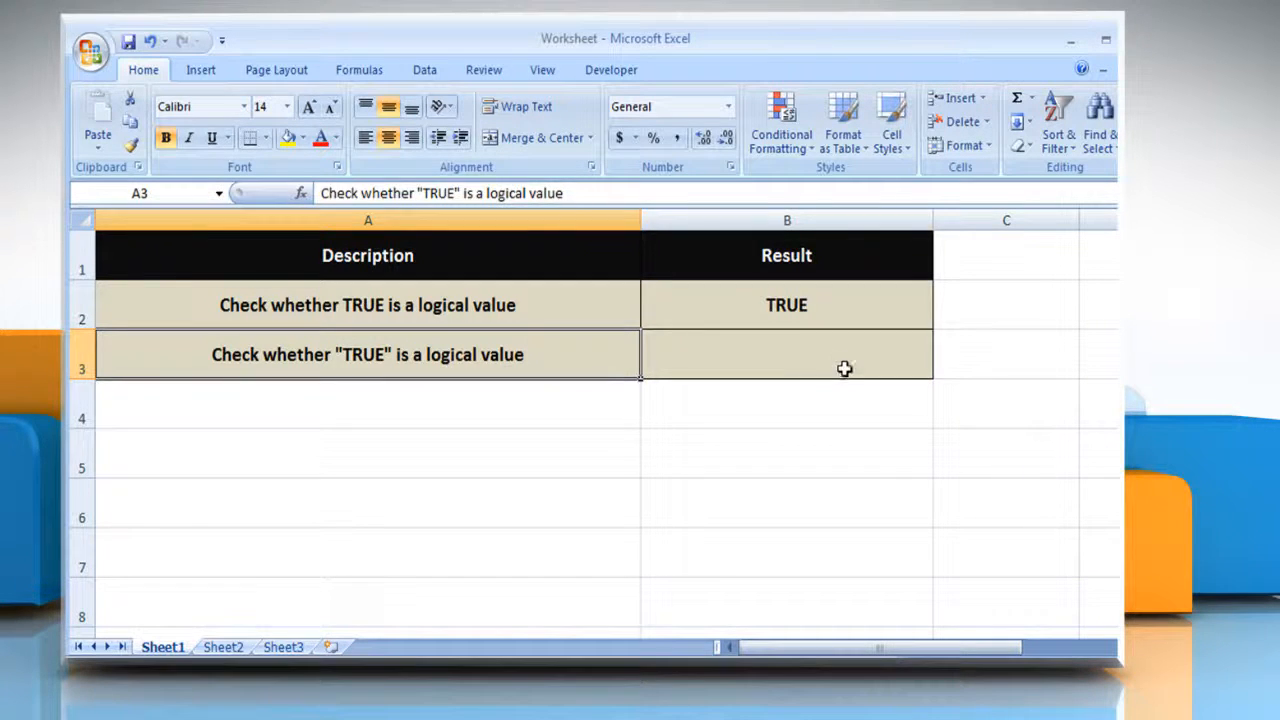
left_click(786, 354)
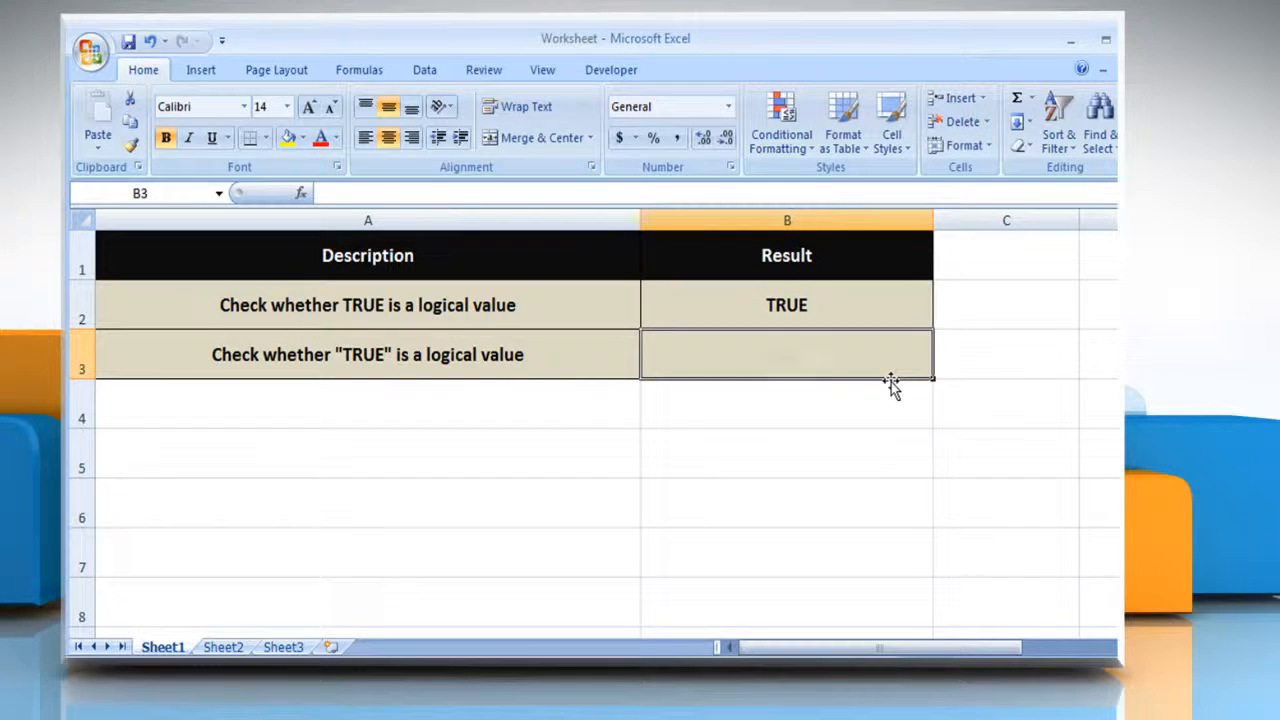
type("=ISLOGICAL")
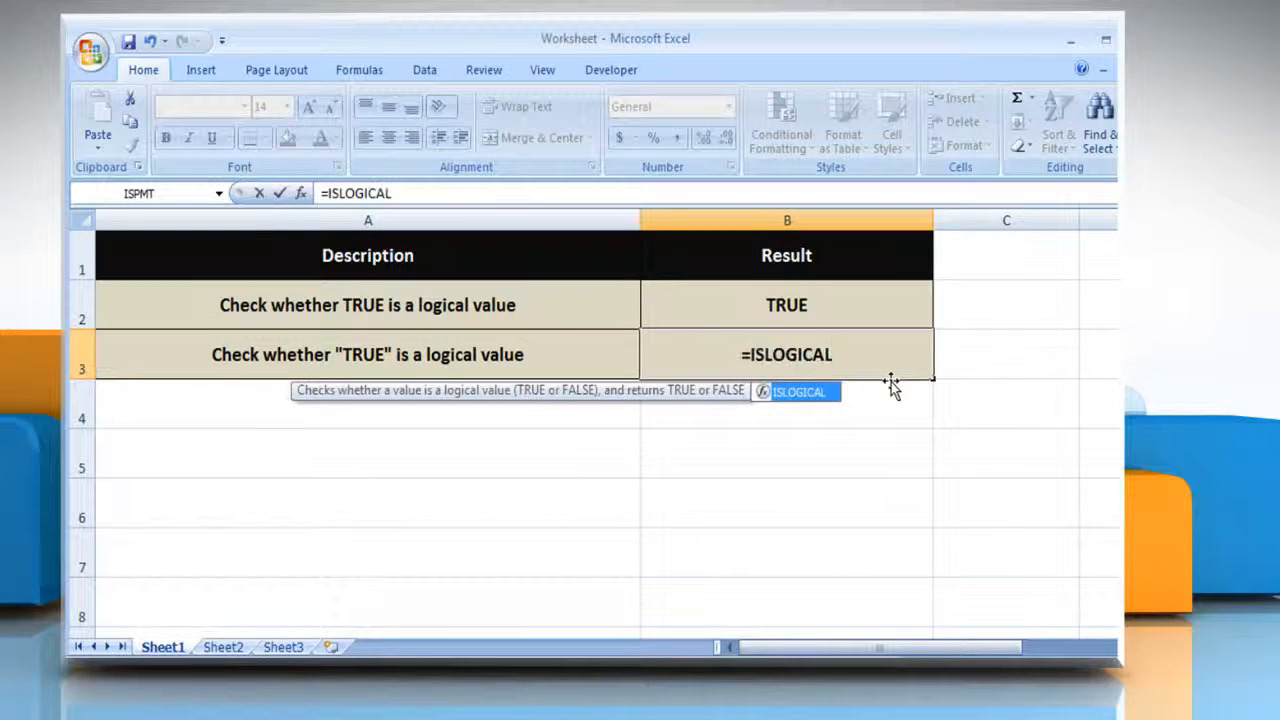
type("(\"")
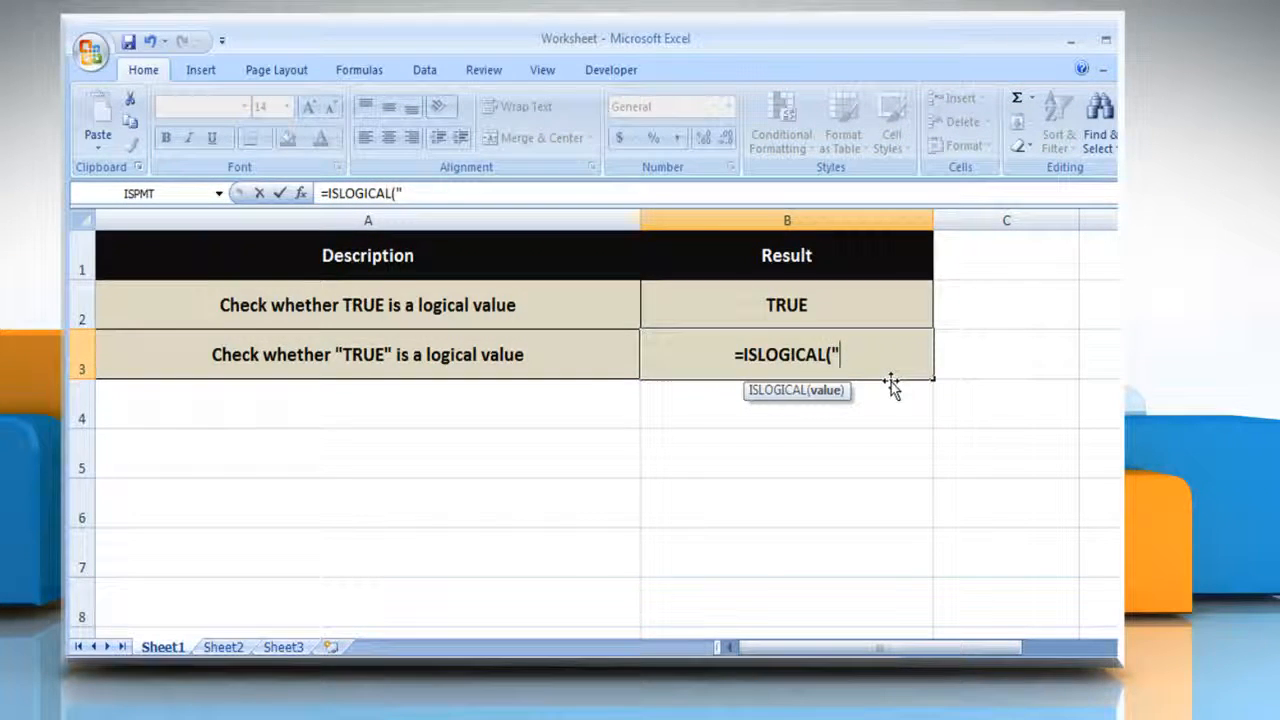
type("TRUE")
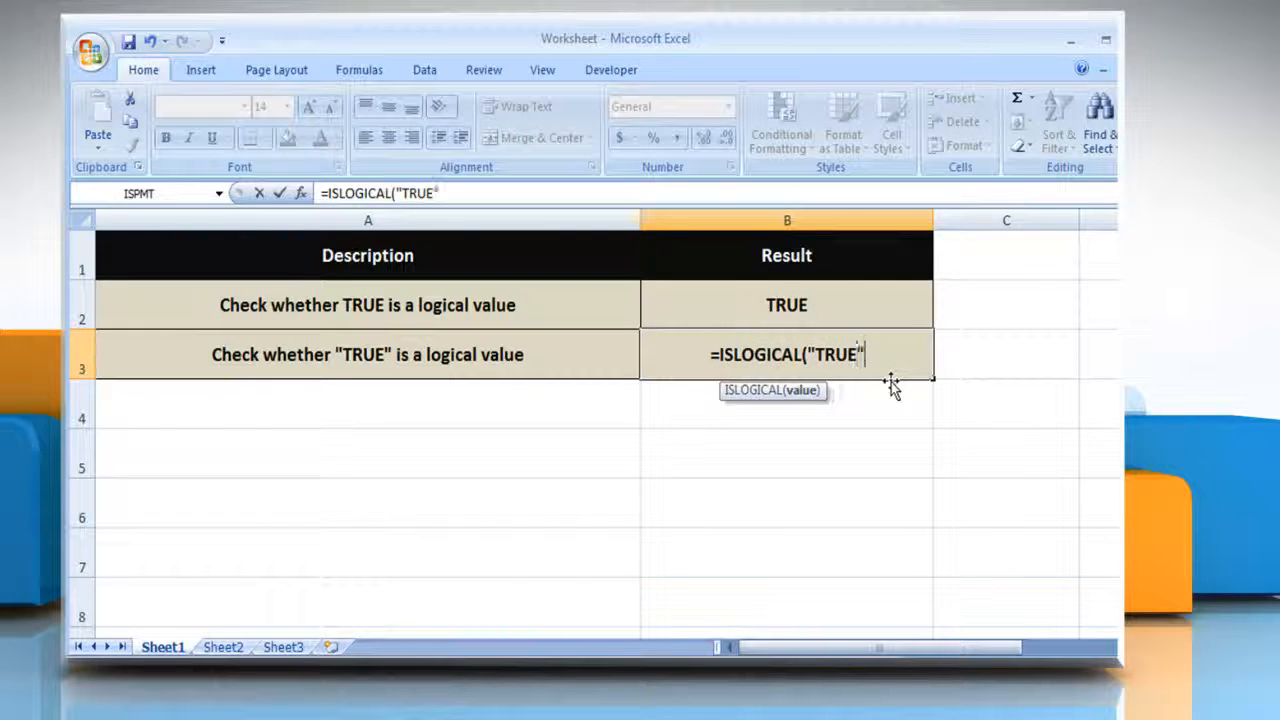